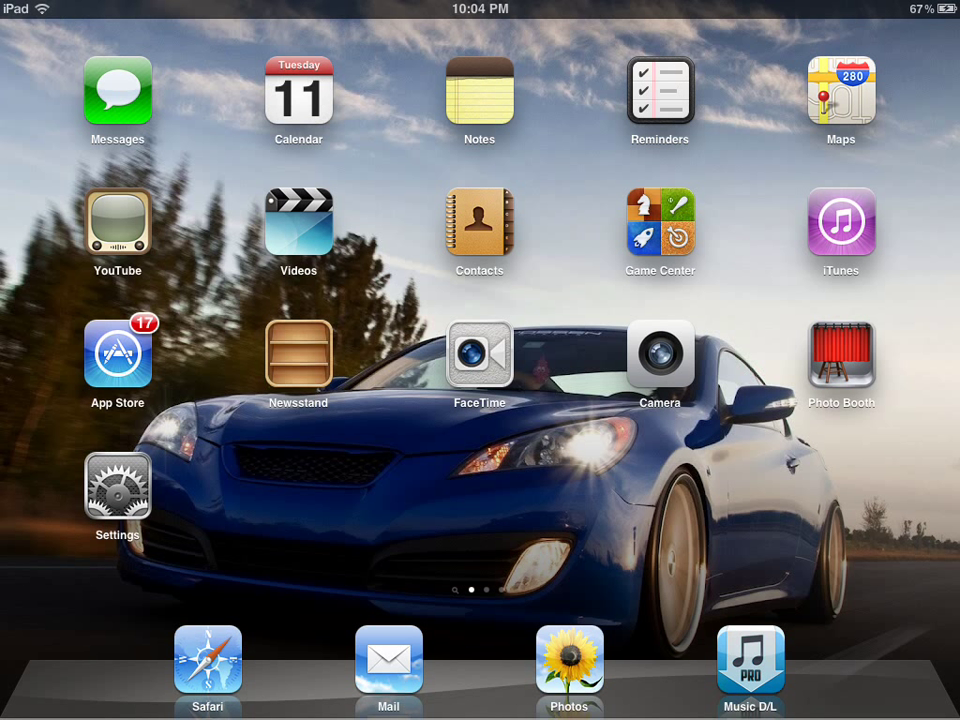
Confirm Safari Download Enabler 1.4-5 shows as installed in Cydia, then return to the home screen
scroll(left, 3)
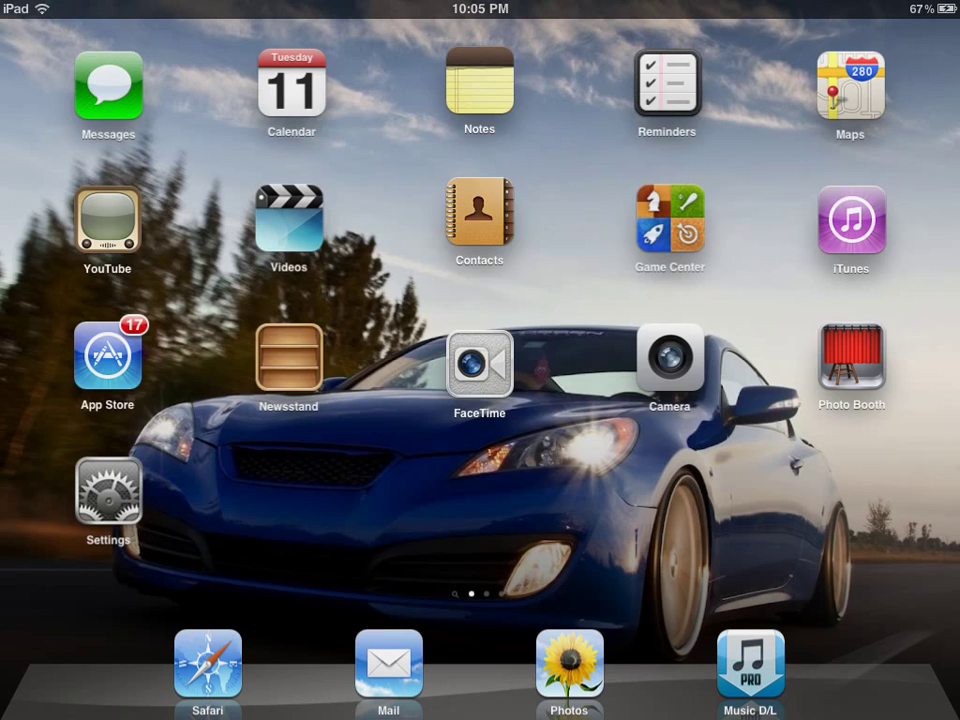
scroll(left, 3)
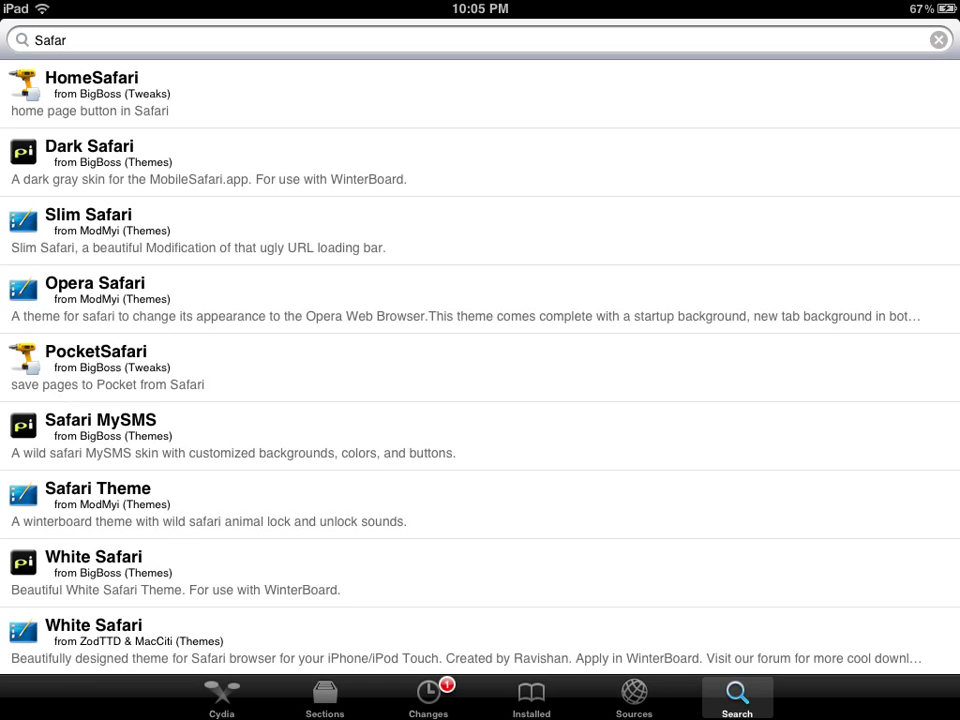
click(480, 40)
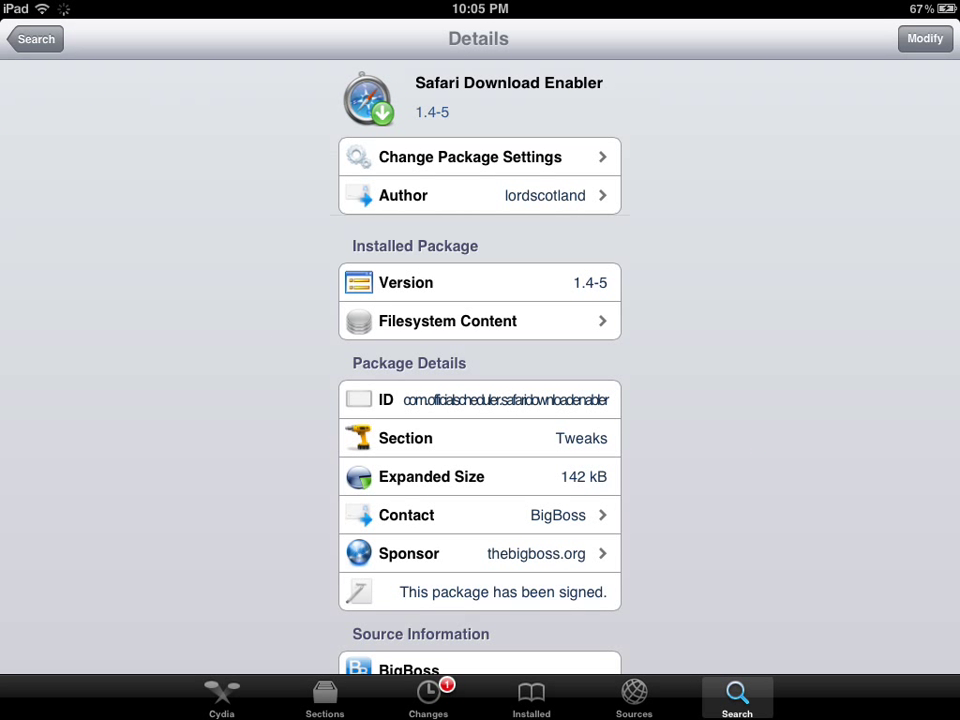
scroll(up, 3)
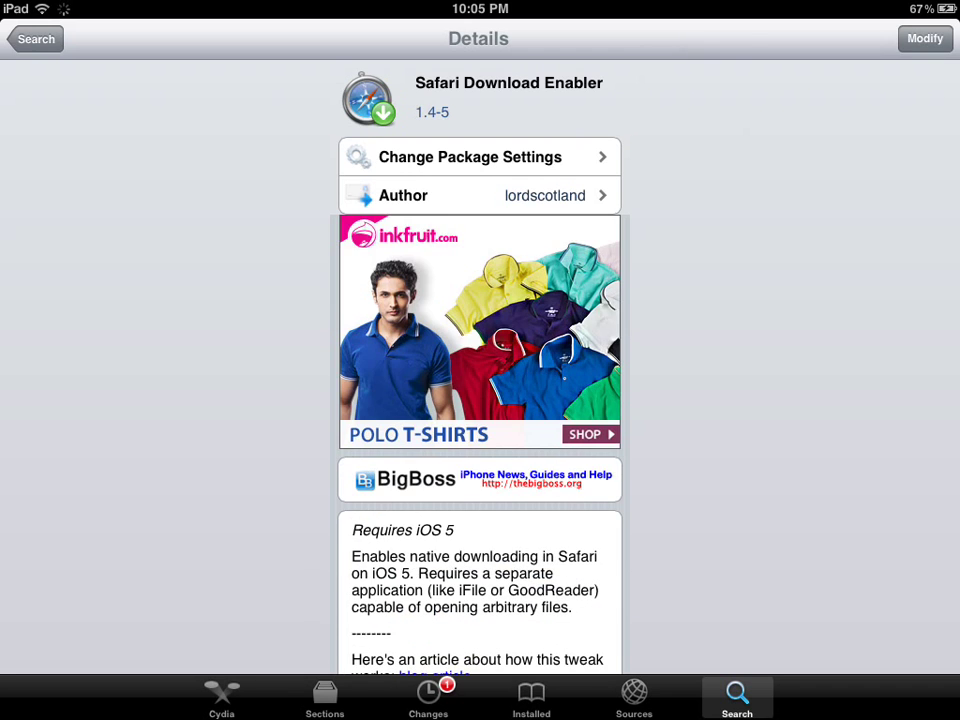
key(home)
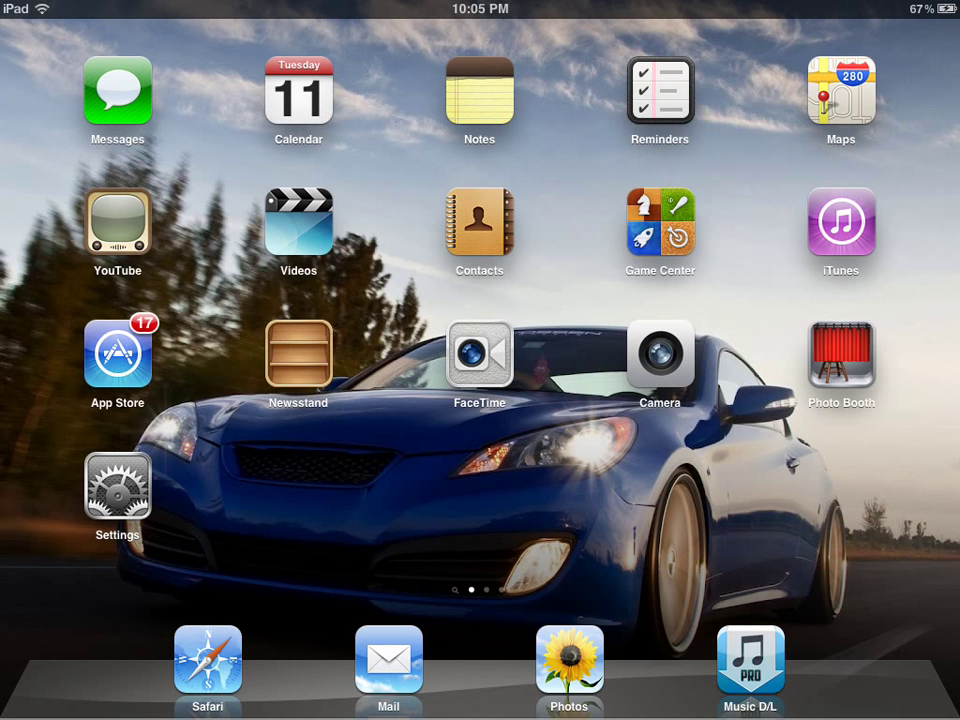
Launch Safari, search Google for apptrackr, and start a second tab searching iphone ipa
click(208, 658)
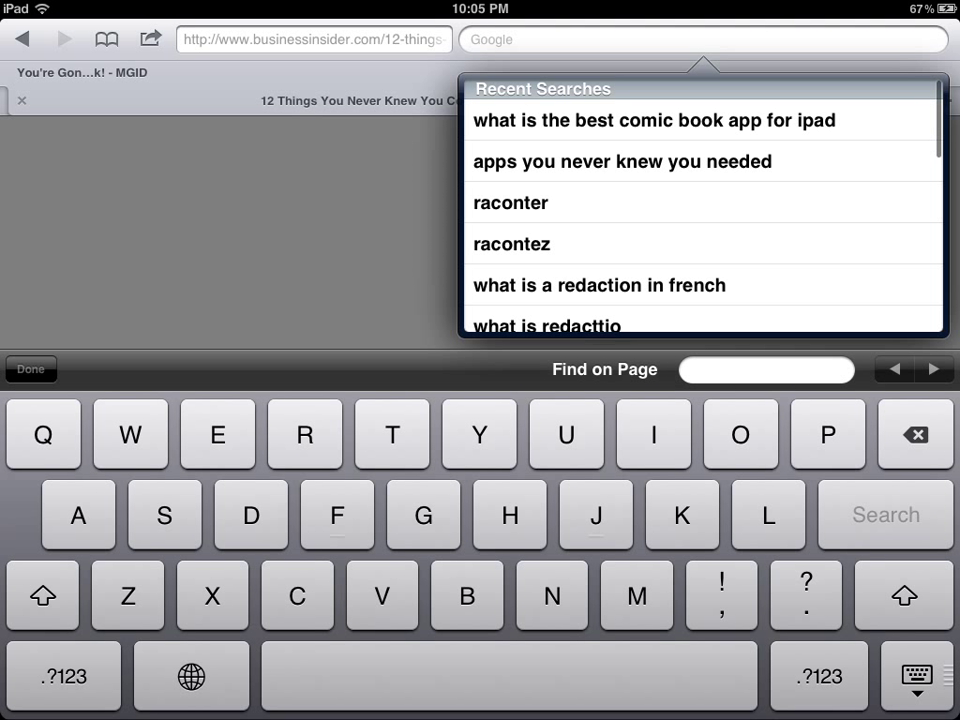
scroll(down, 3)
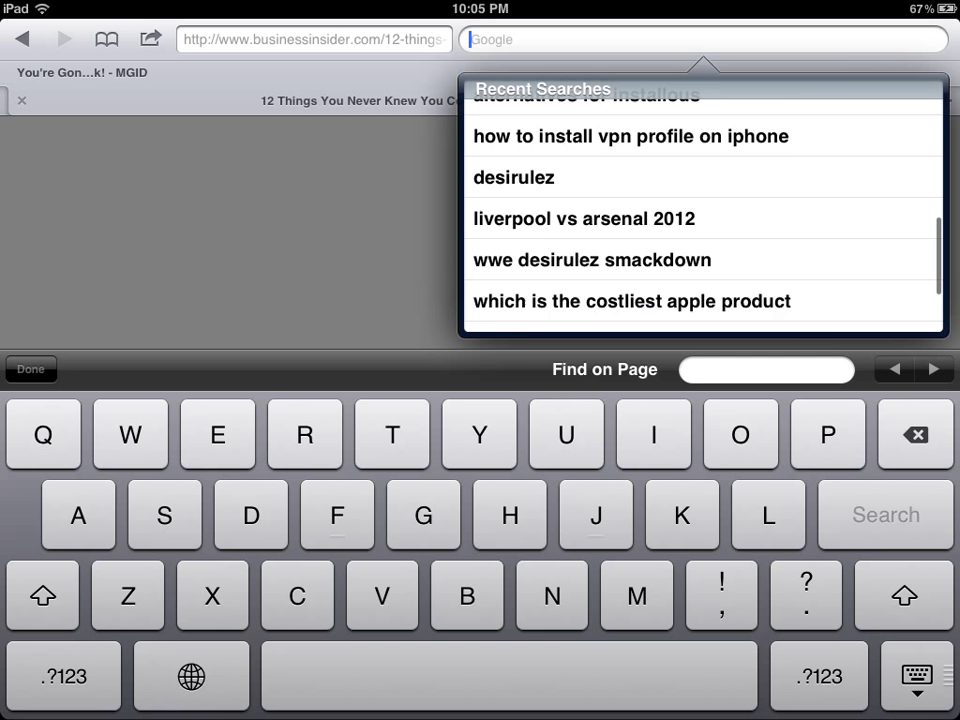
scroll(up, 3)
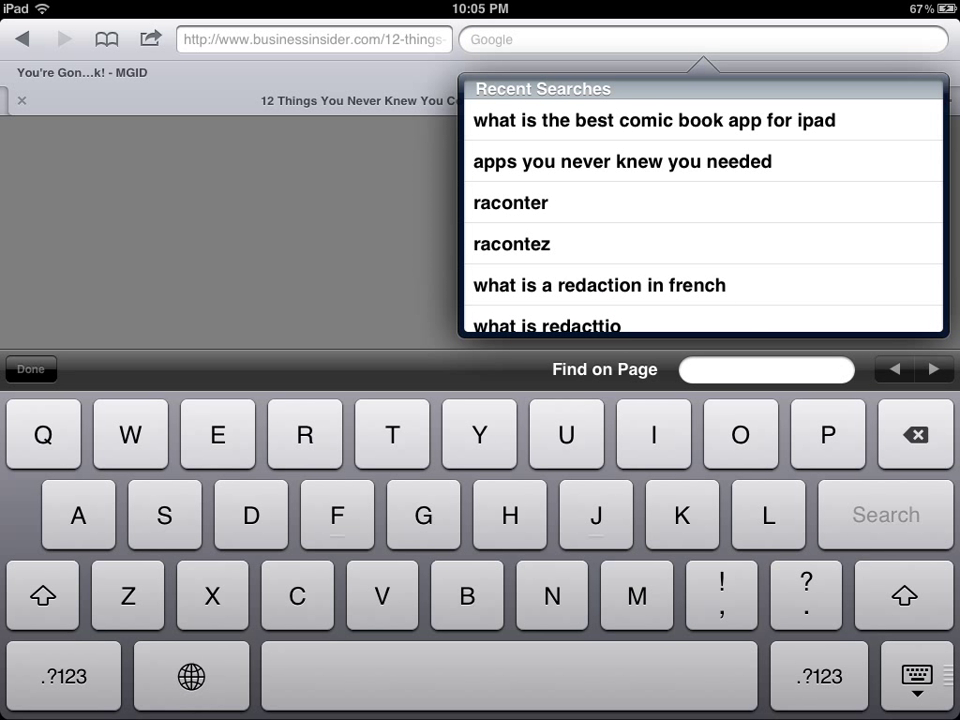
text(apptrack)
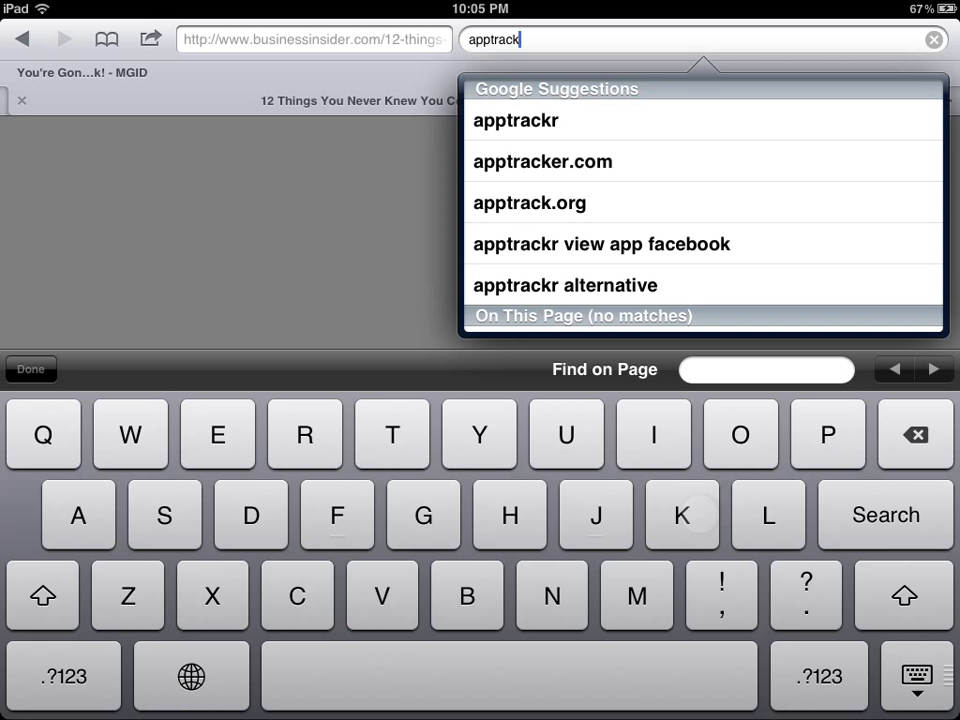
click(516, 120)
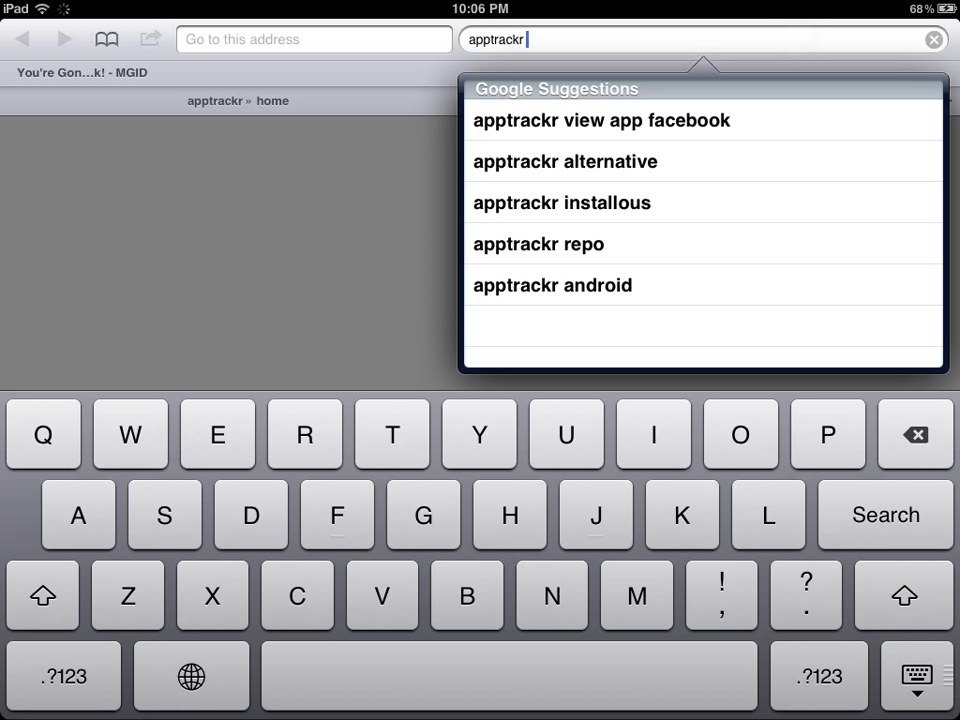
click(912, 434)
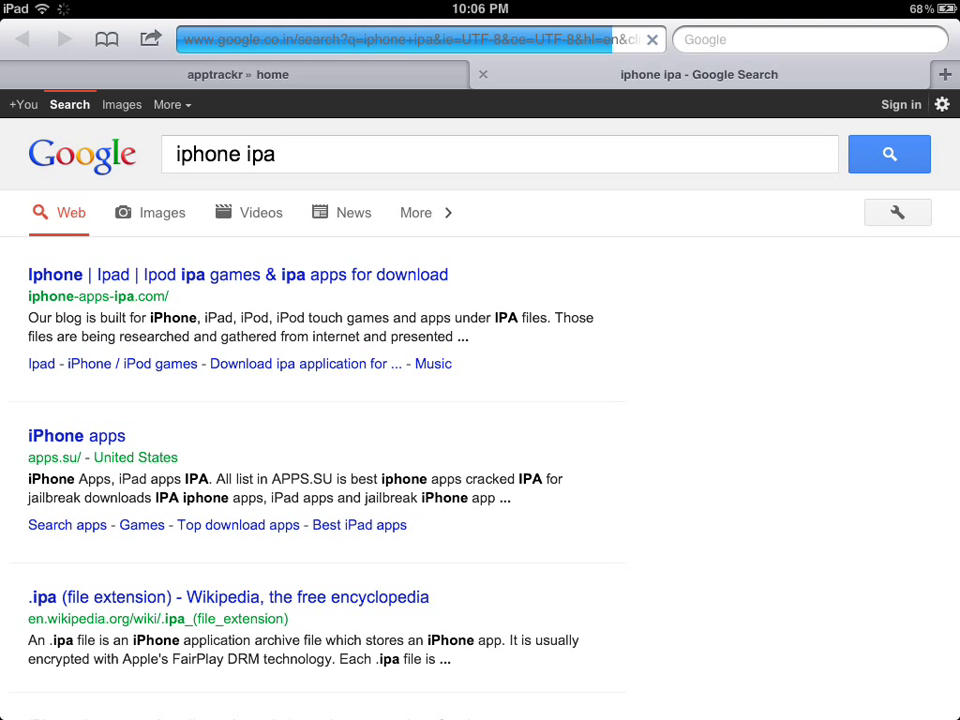
Go to the iphone-apps-ipa.com result and view the site in its tab
click(236, 274)
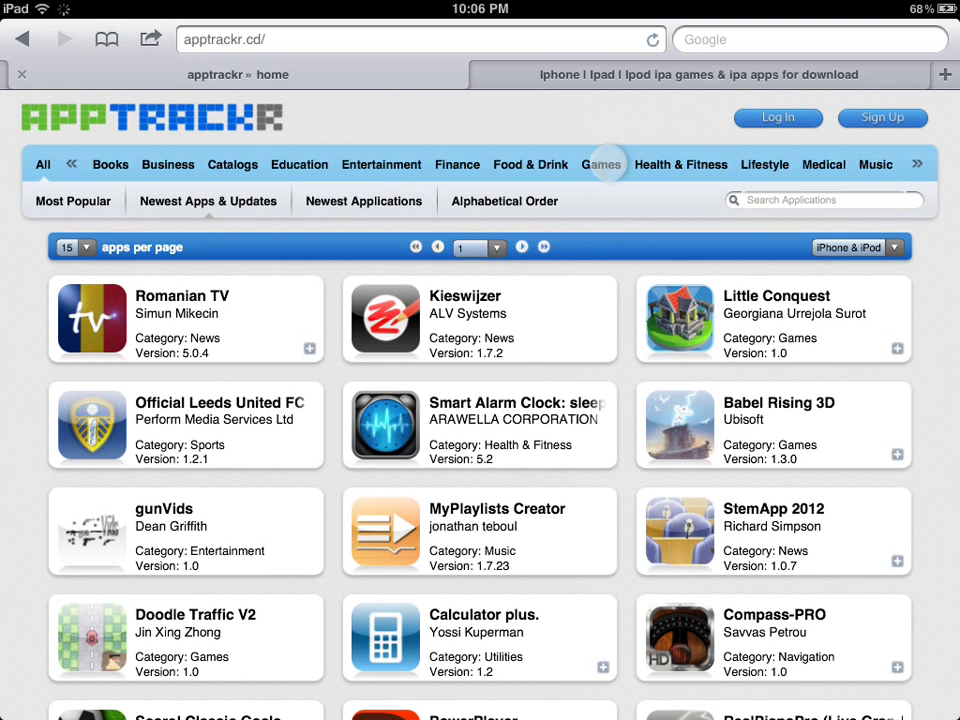
click(698, 74)
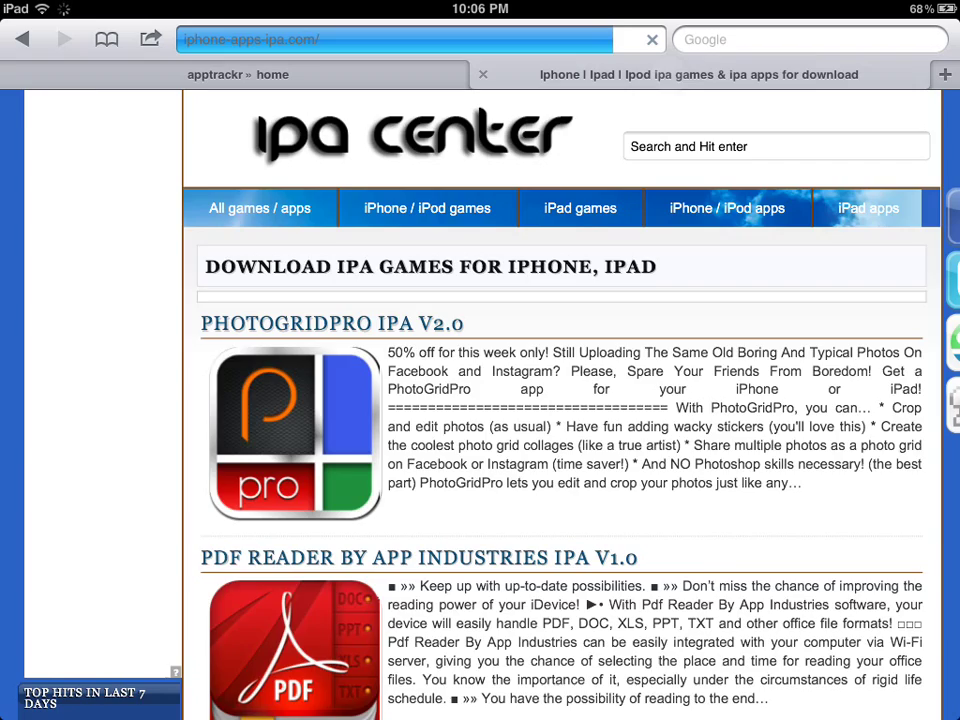
scroll(down, 3)
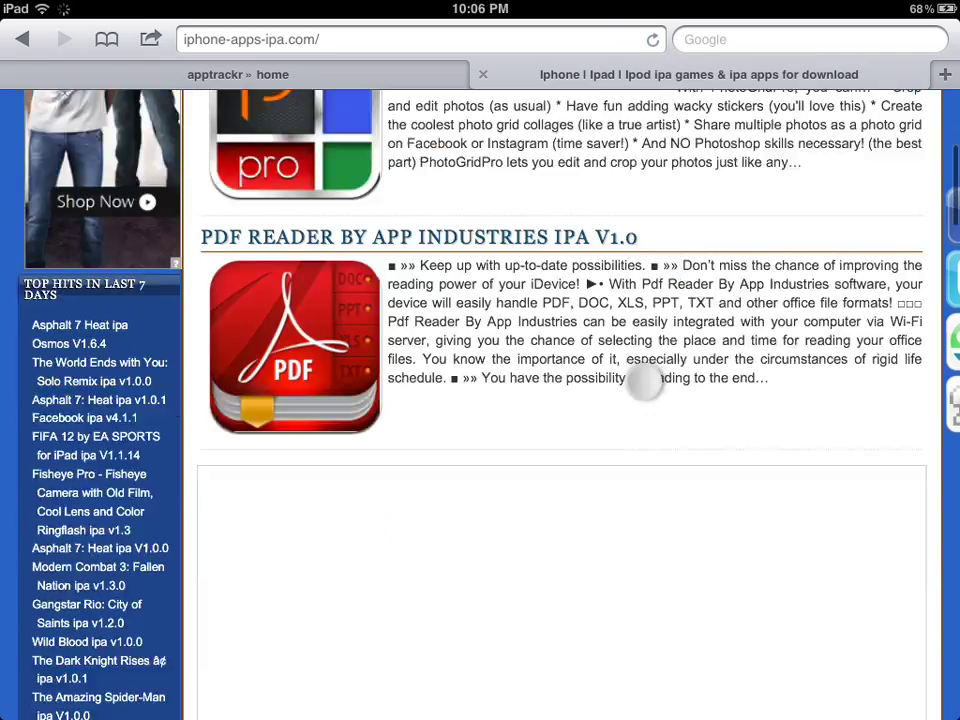
scroll(up, 3)
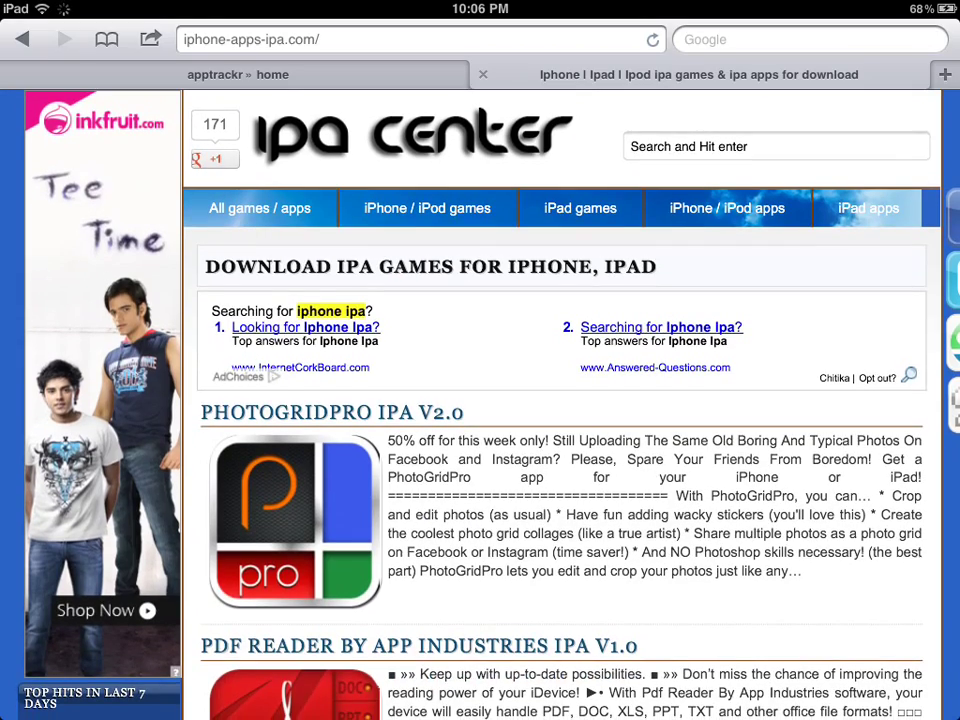
Browse the site's iPad games listing with titles like FIFA 12 and Spy Mouse HD
click(580, 206)
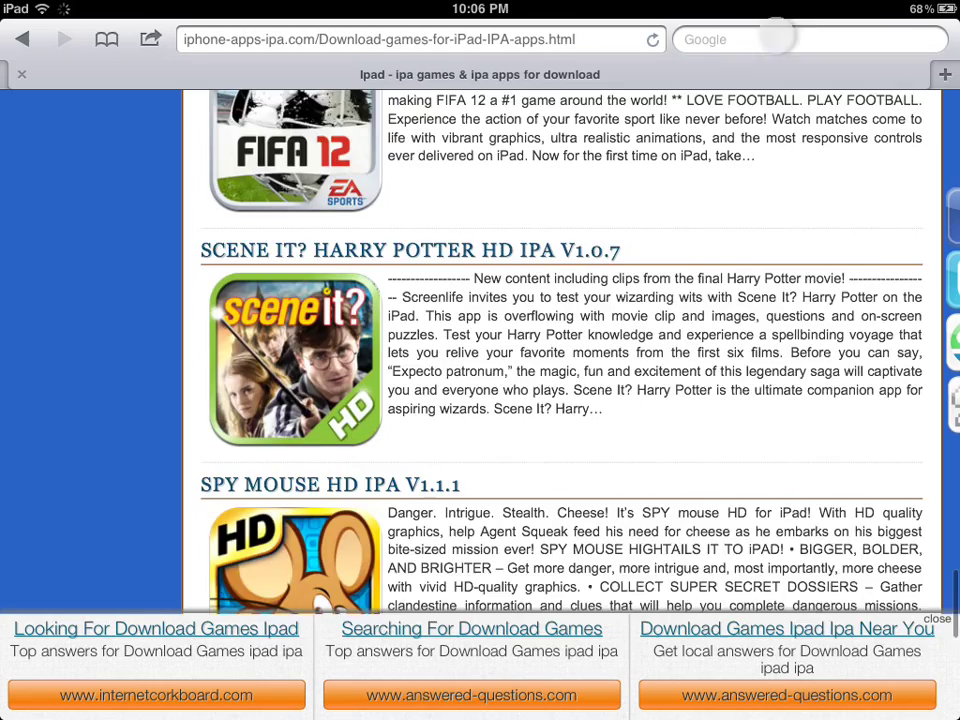
scroll(down, 3)
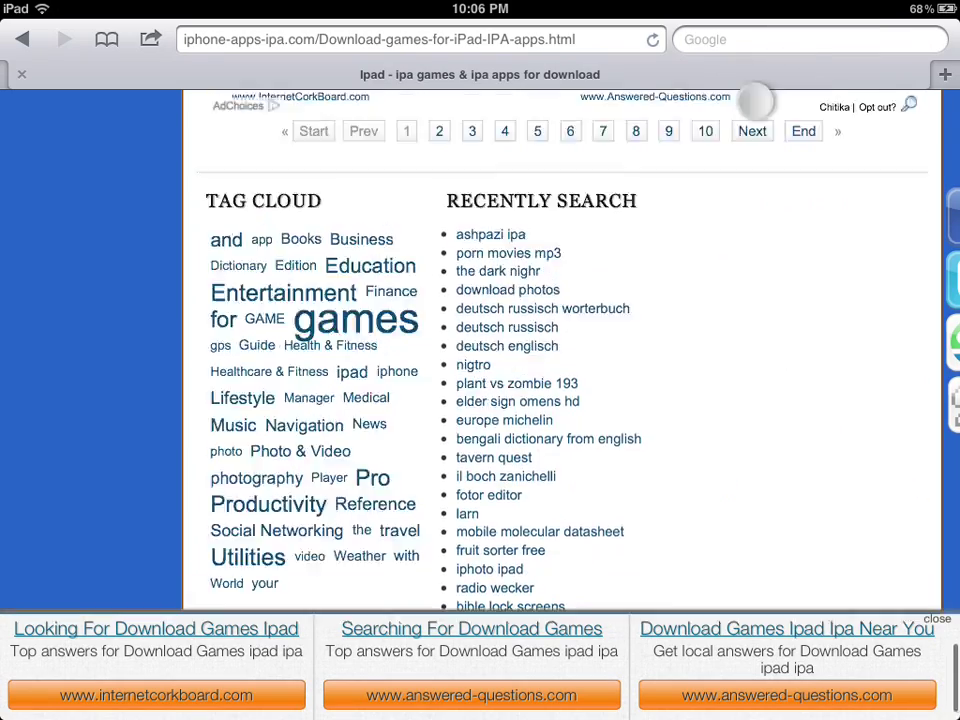
scroll(up, 3)
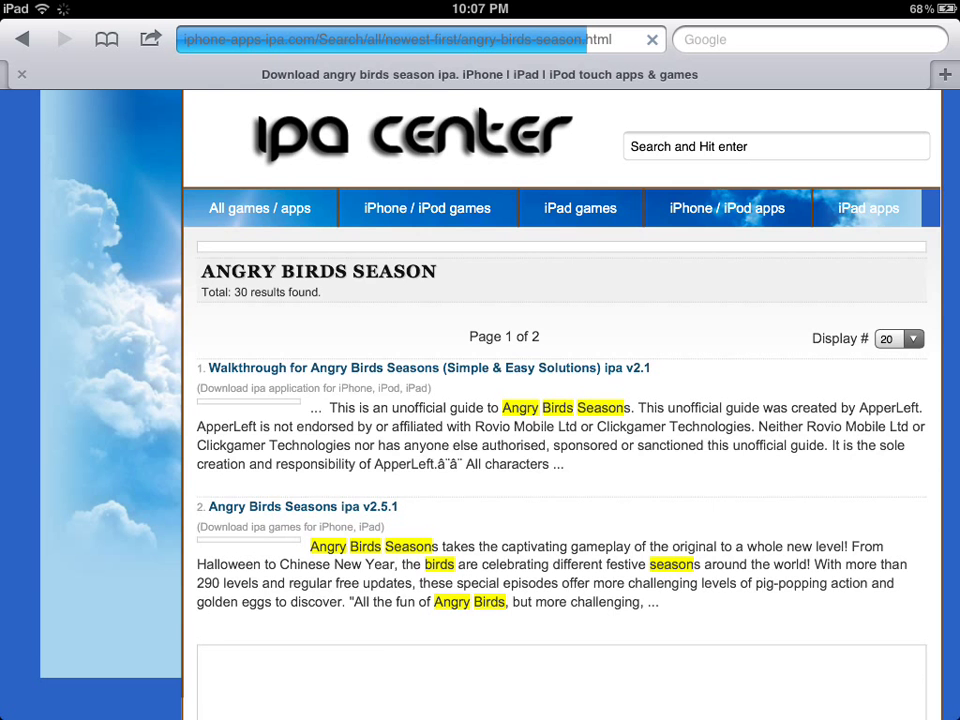
Go into the Angry Birds Seasons ipa v2.5.1 entry and review its download link tables
scroll(down, 3)
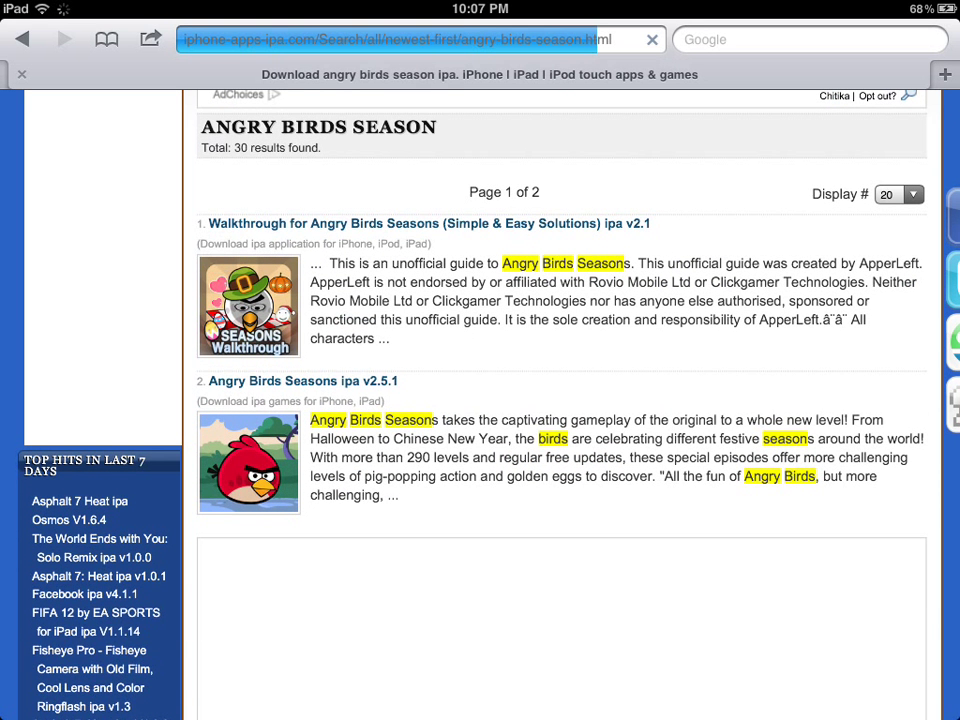
click(304, 380)
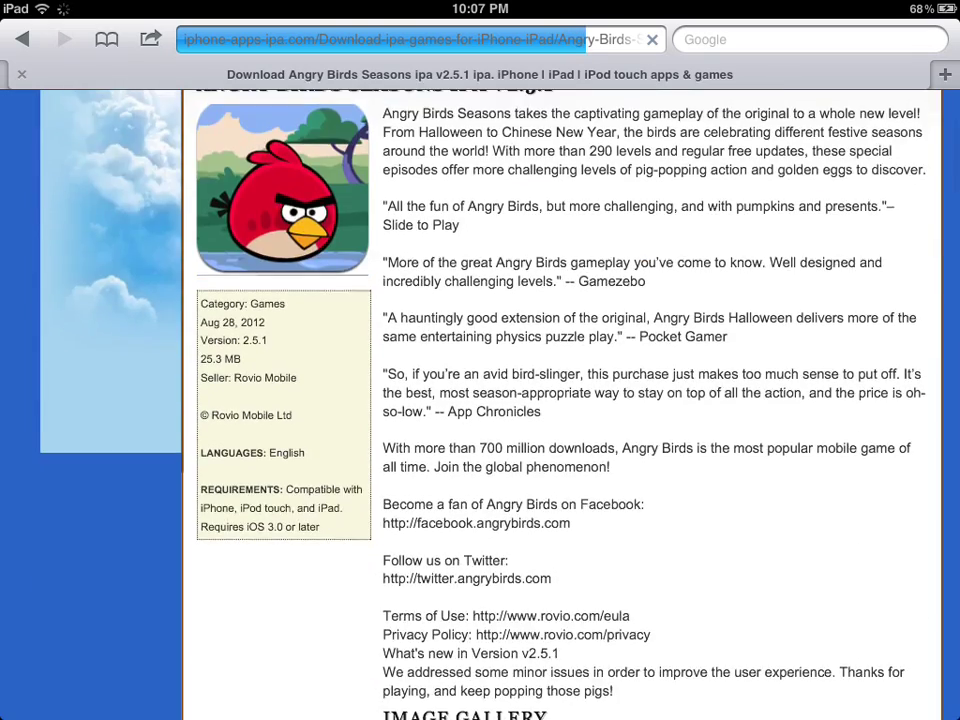
scroll(down, 3)
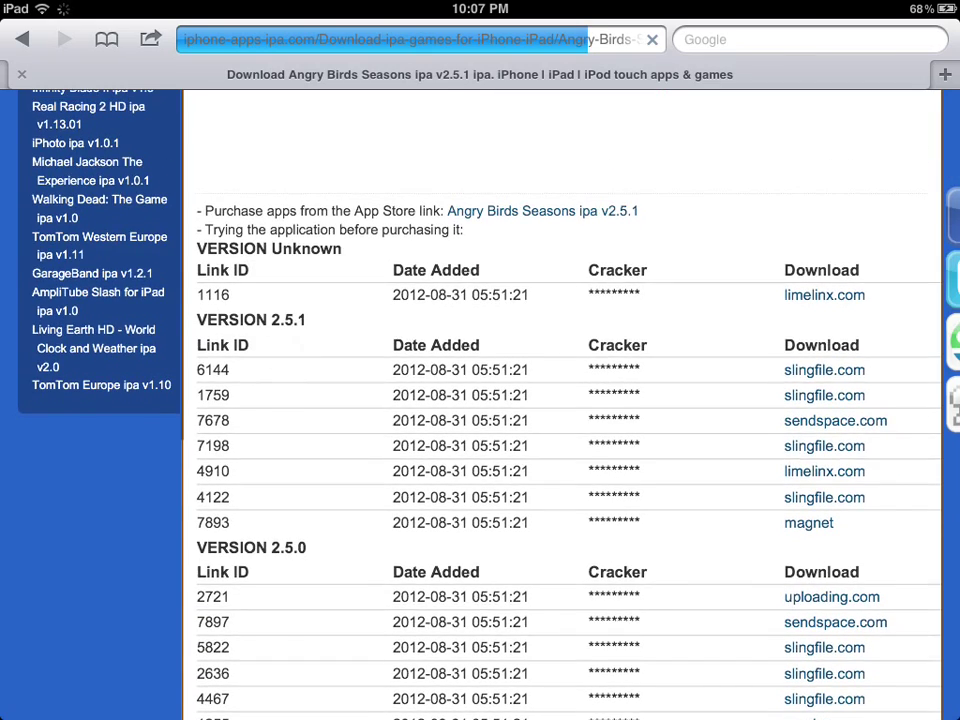
scroll(up, 3)
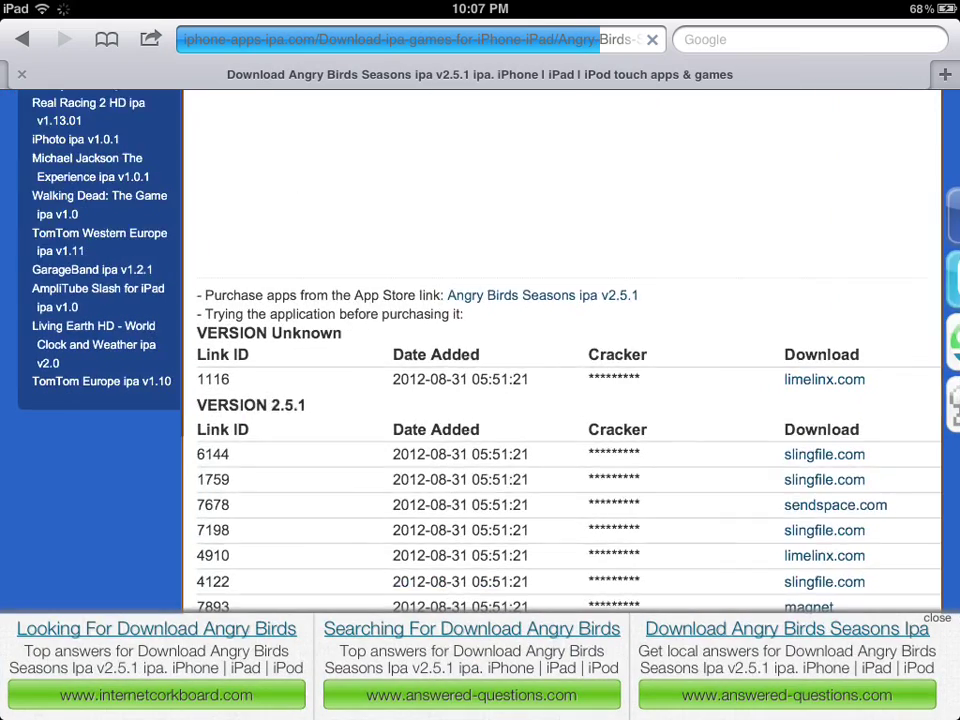
scroll(down, 3)
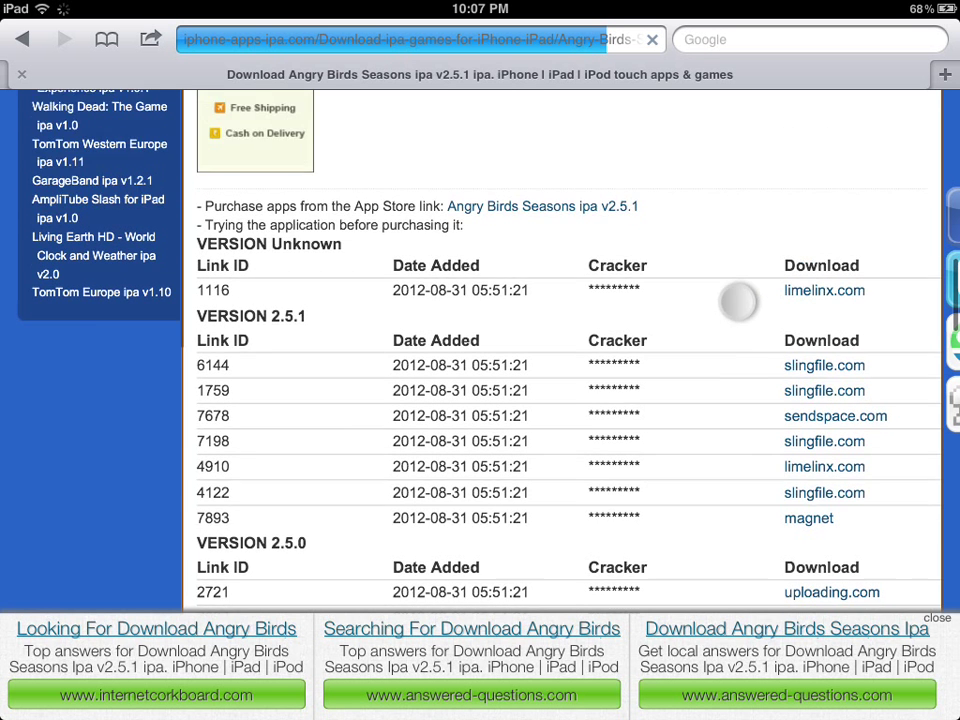
scroll(down, 3)
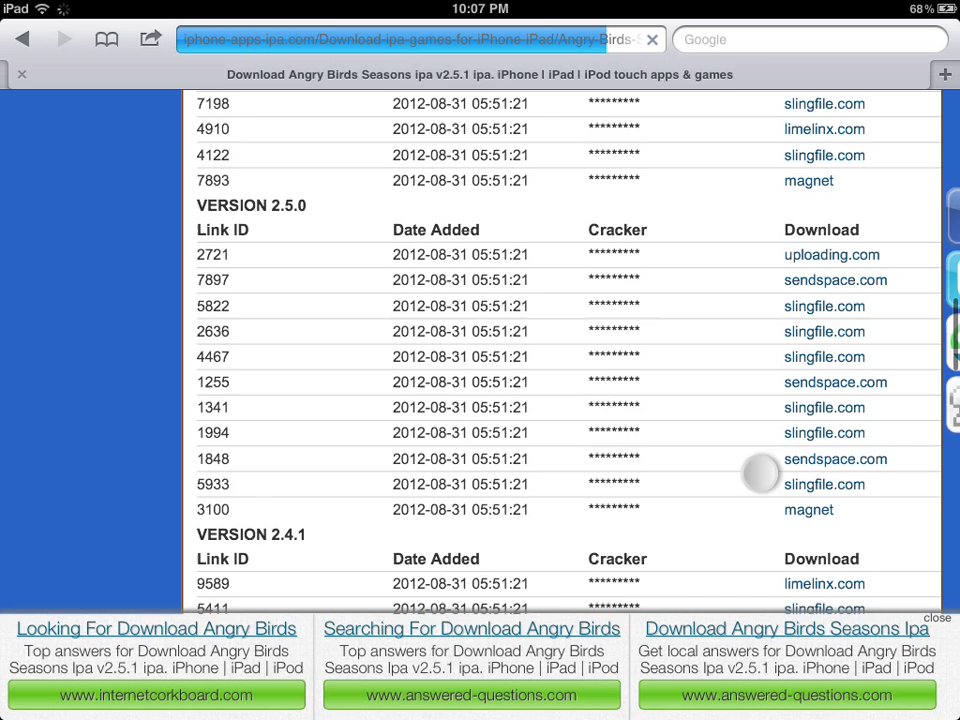
scroll(up, 3)
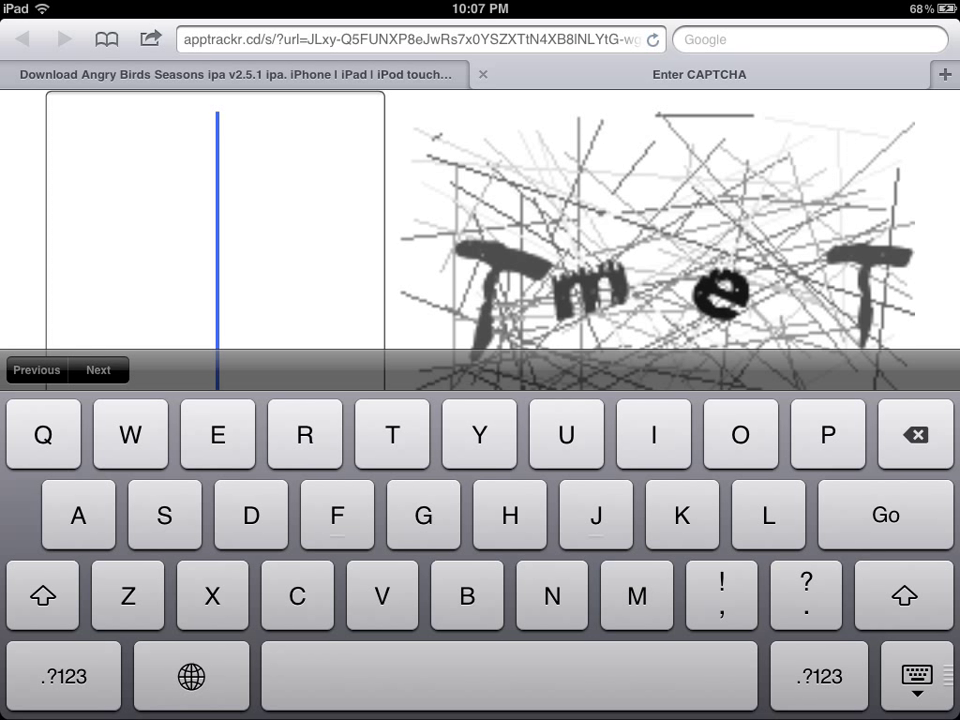
Enter the apptrackr CAPTCHA letters and submit them to pass the human check
text(ym)
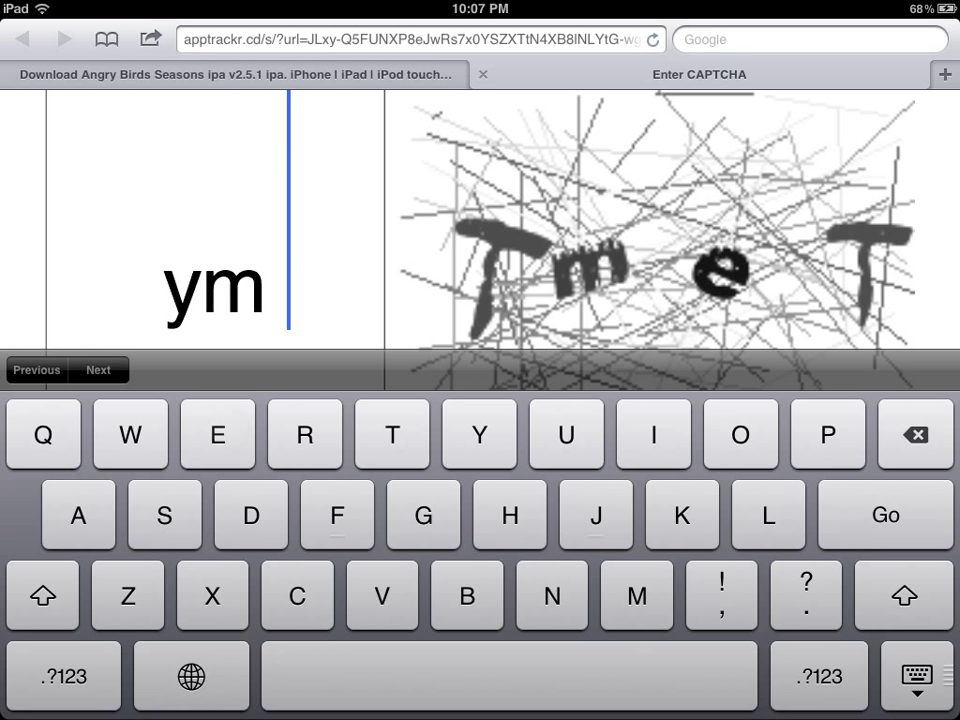
click(216, 434)
text(tmet)
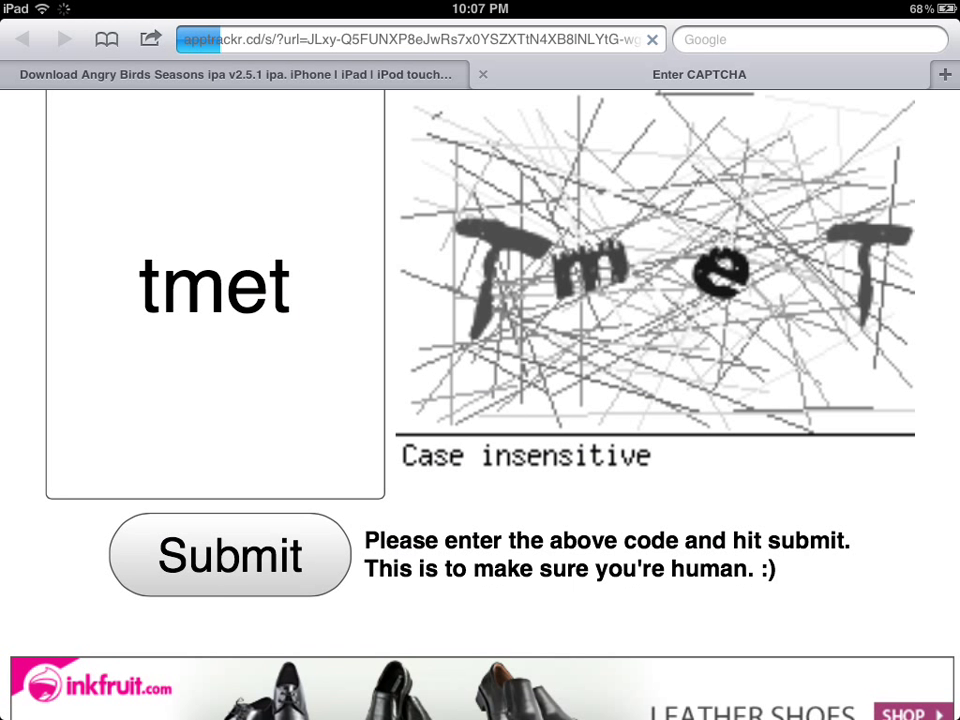
click(228, 556)
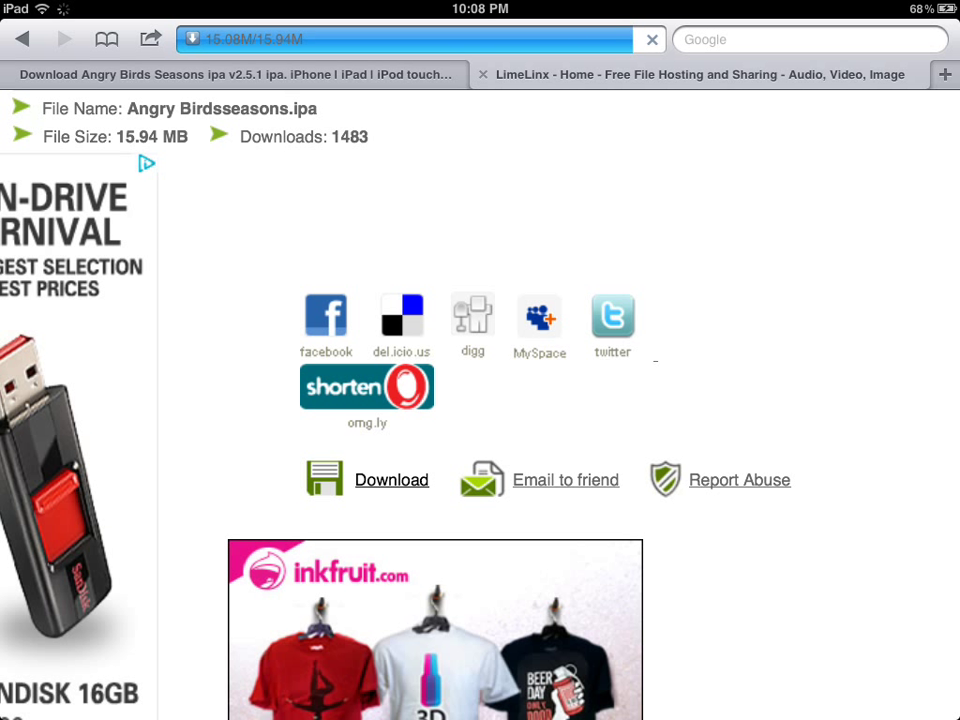
Download Angry Birdsseasons.ipa (15.9 MB) from LimeLinx and hand it to the iFinder file manager
click(392, 480)
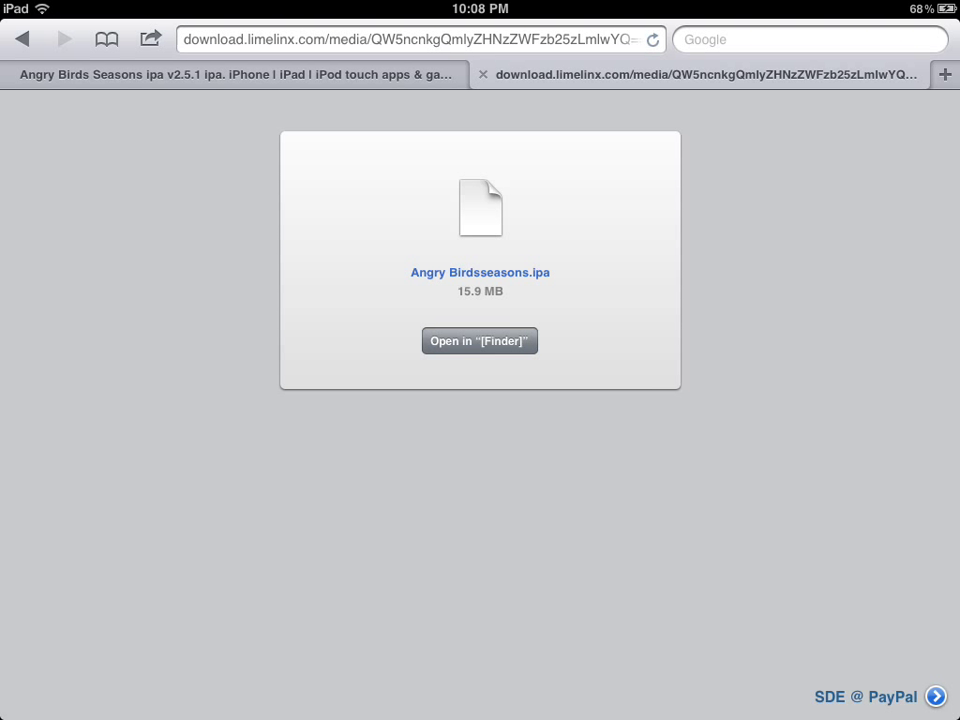
click(480, 340)
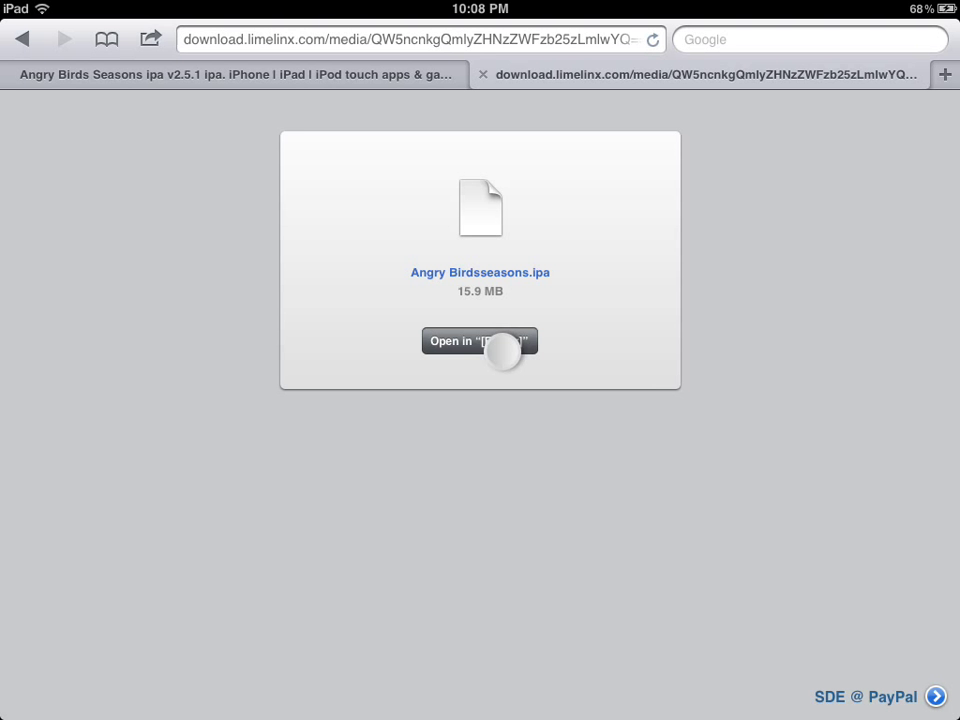
click(480, 340)
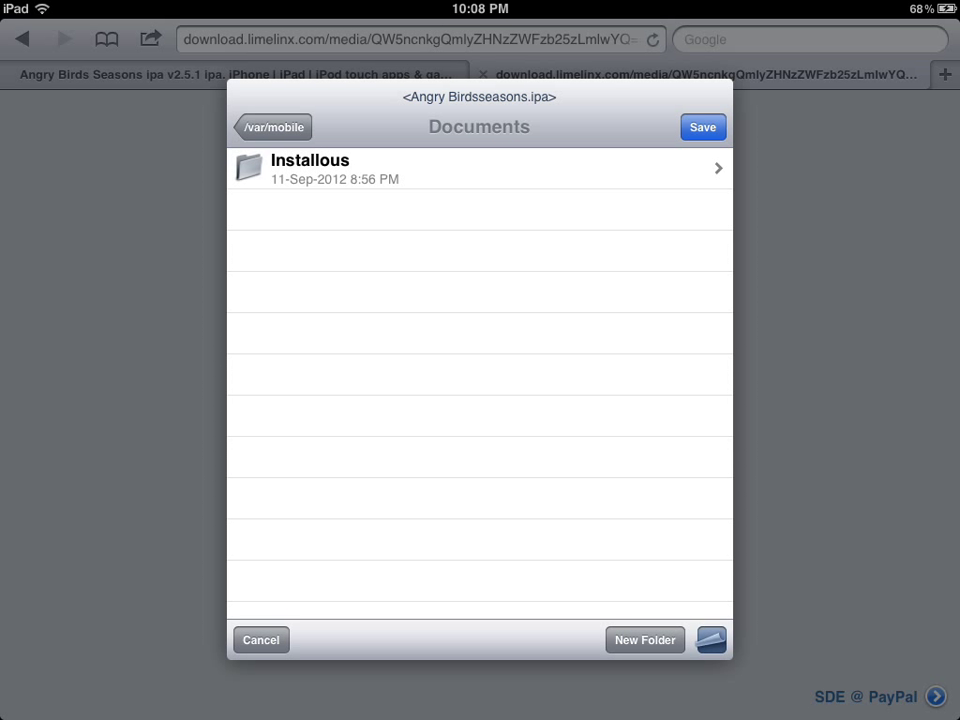
Save Angry Birdsseasons.ipa into /var/mobile/Documents/Installous
click(272, 128)
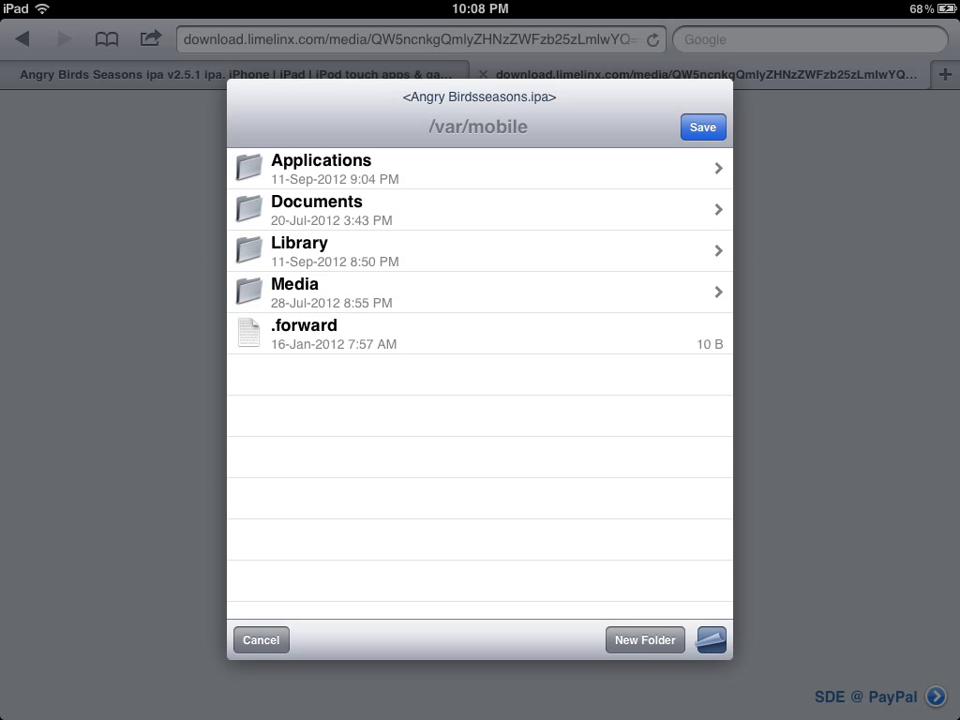
click(478, 210)
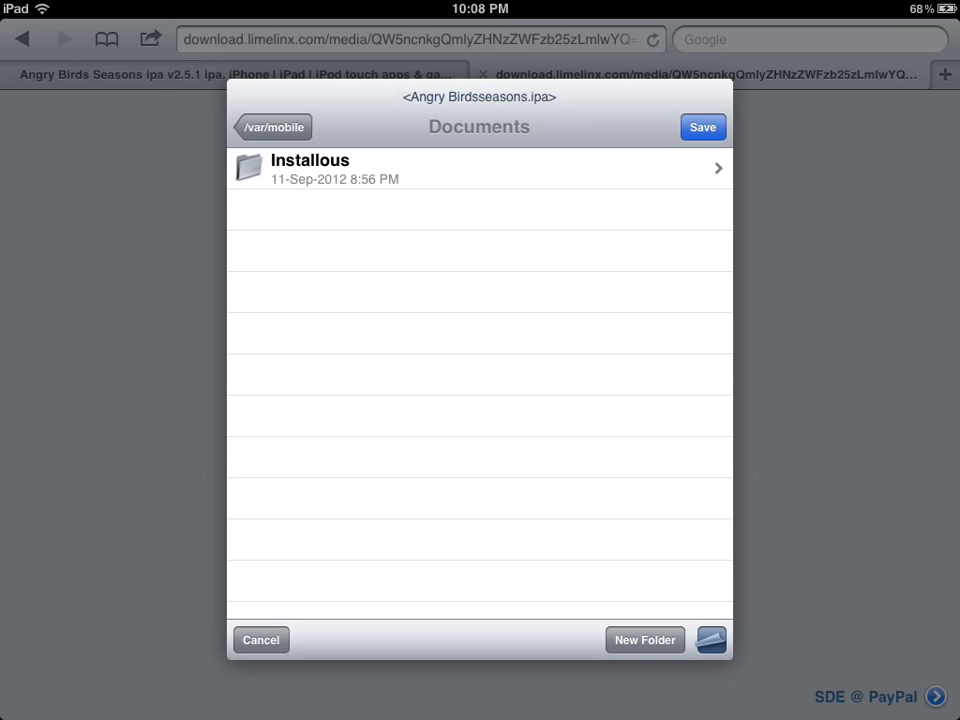
click(478, 168)
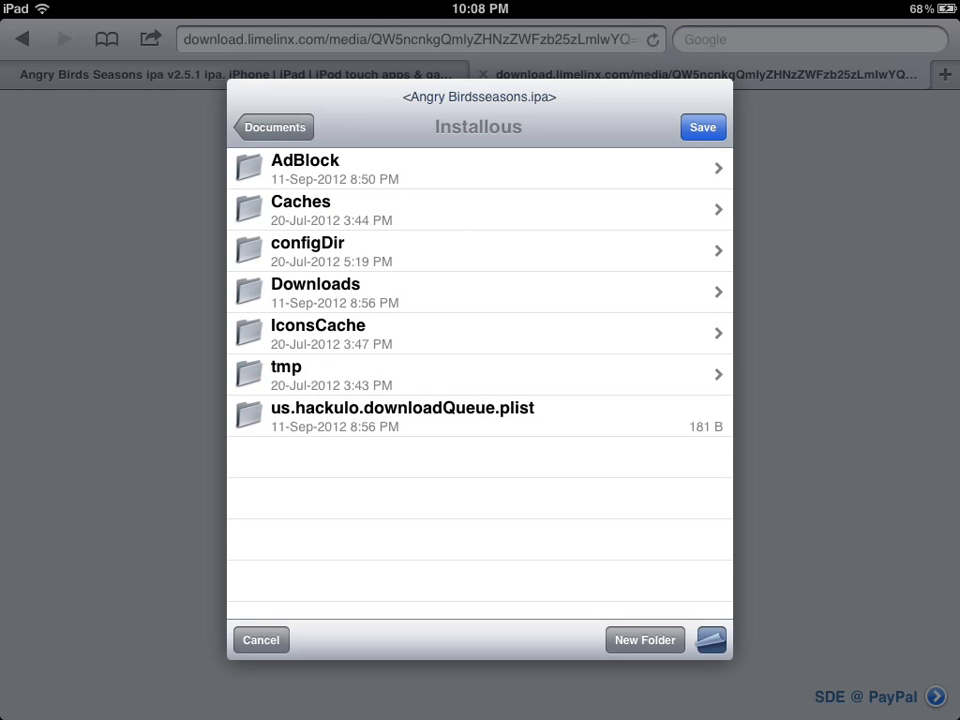
click(480, 292)
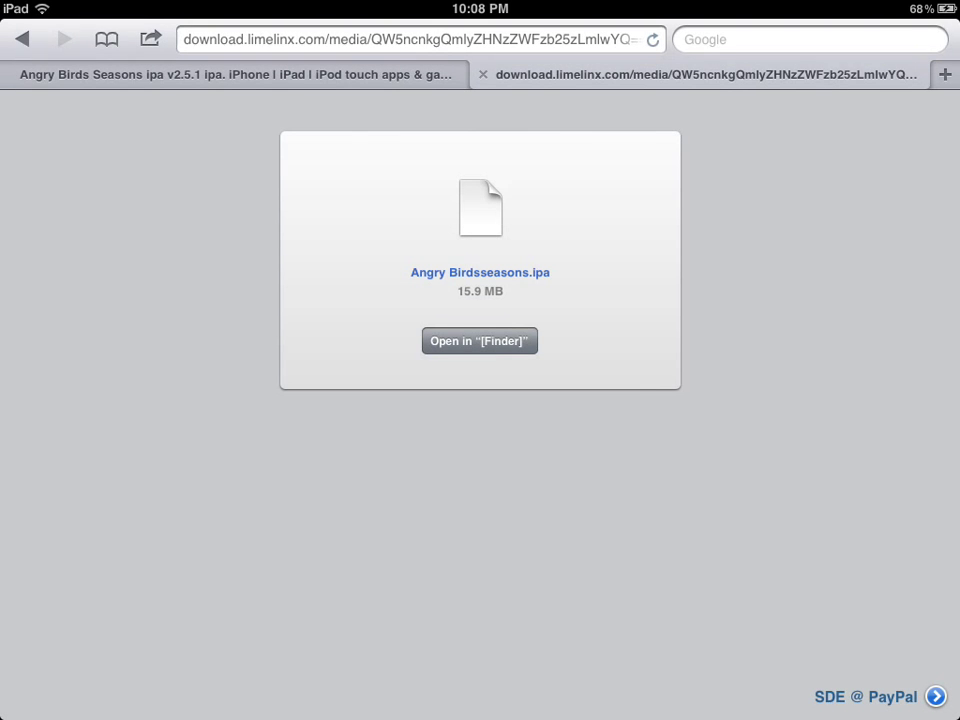
Leave Safari for the home screen and launch Installous
key(home)
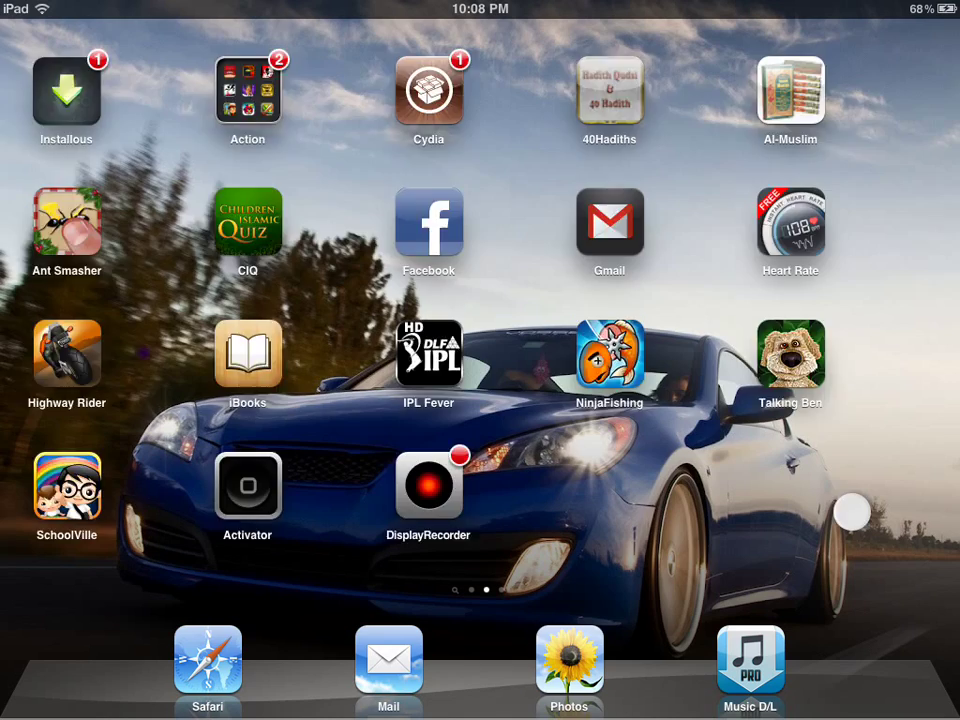
click(68, 88)
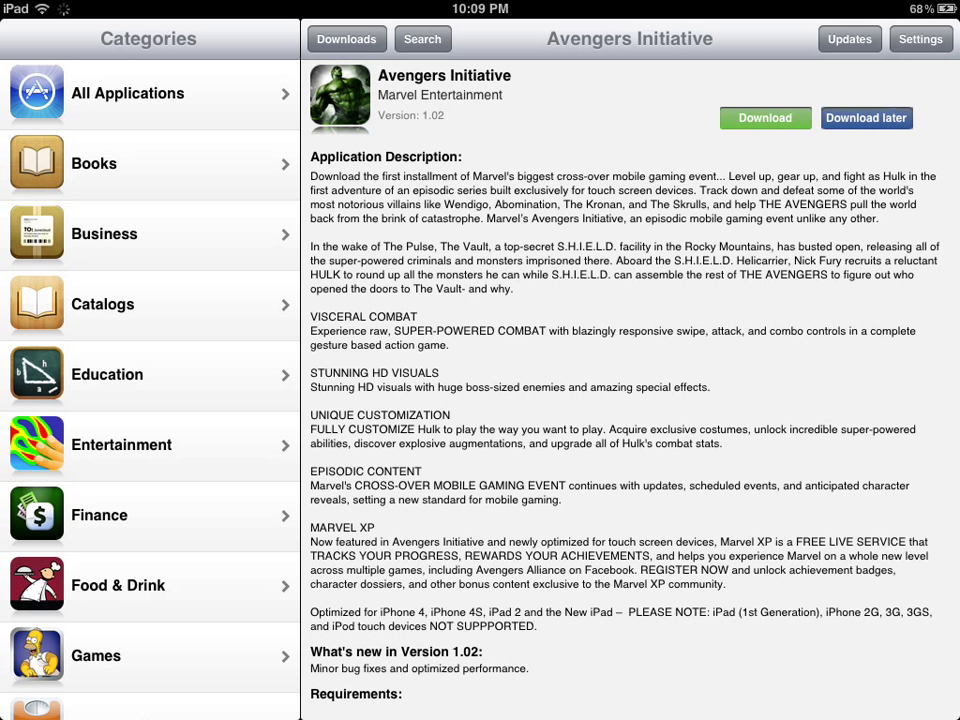
Install Angry Birdsseasons.ipa from the Installous downloads list, then return to the home screen
click(346, 40)
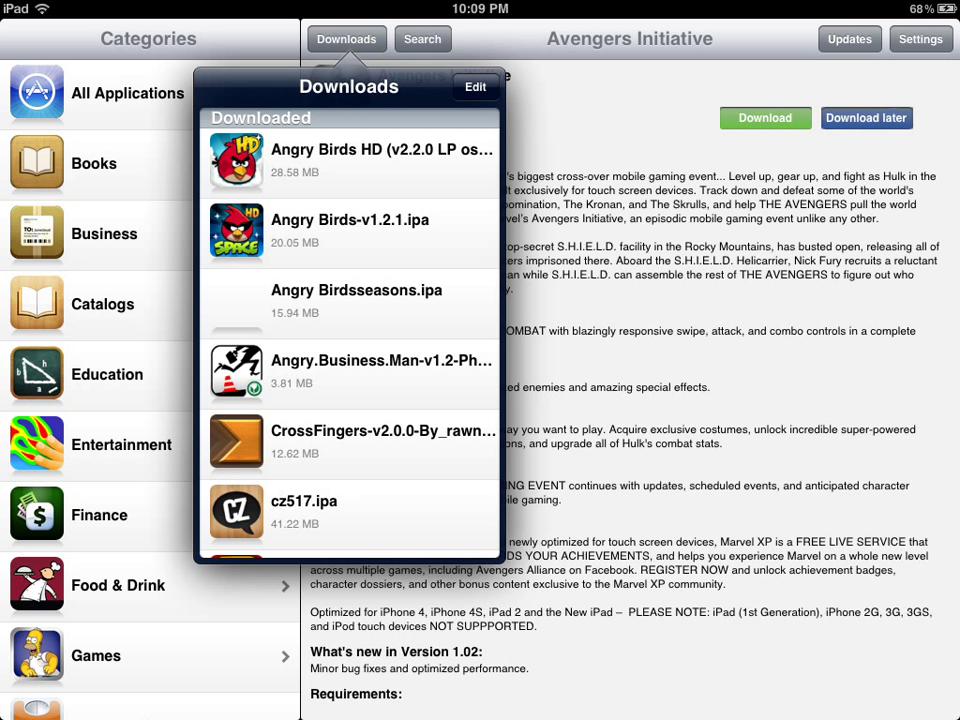
scroll(down, 3)
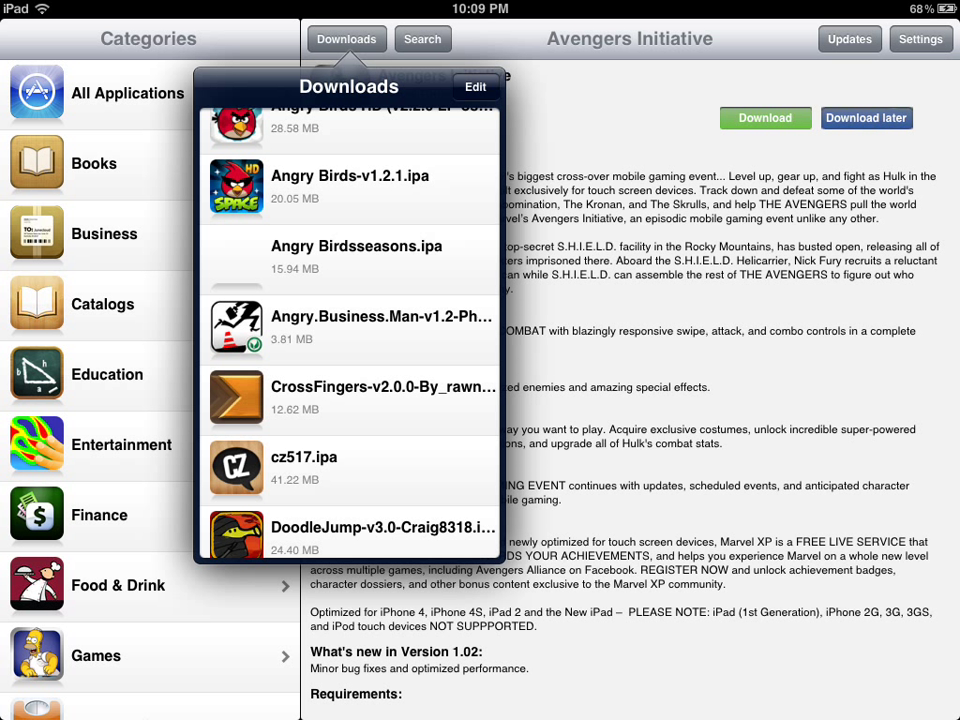
scroll(up, 3)
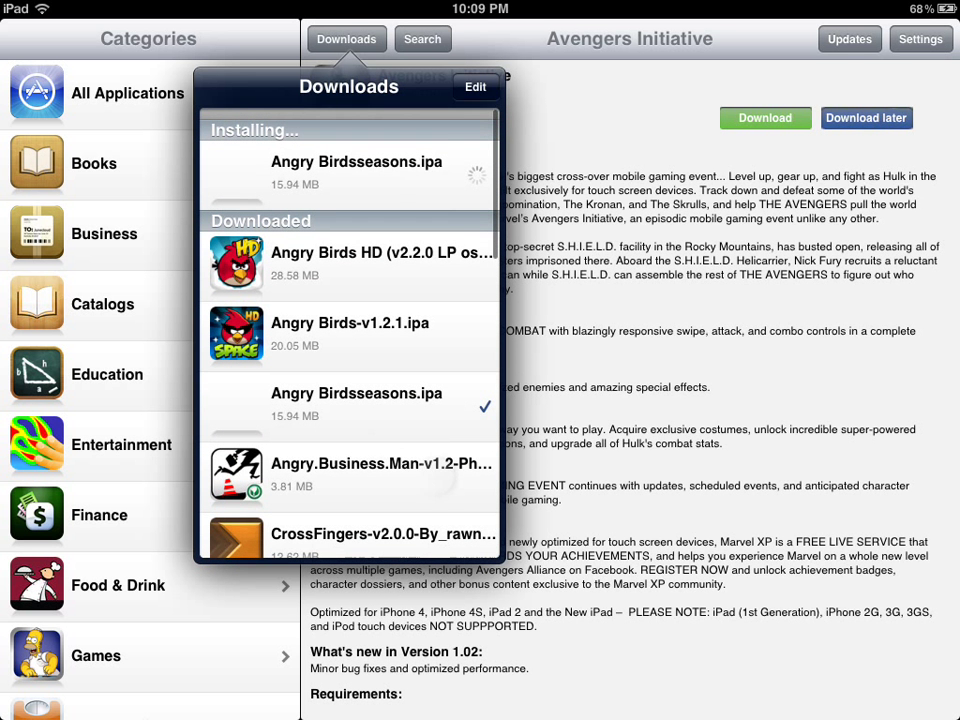
scroll(up, 3)
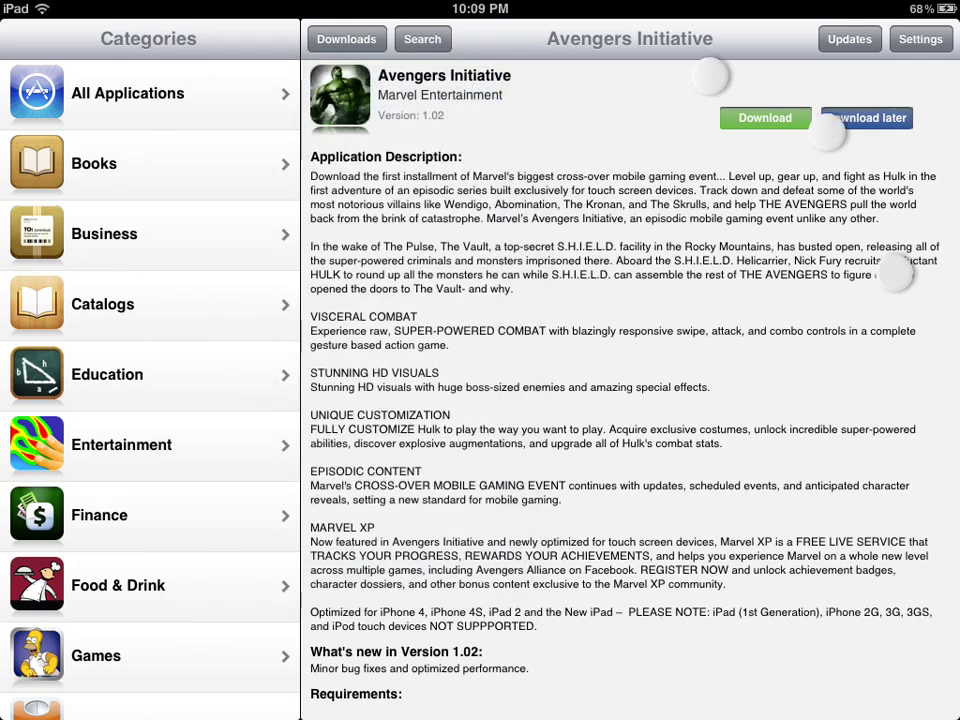
key(home)
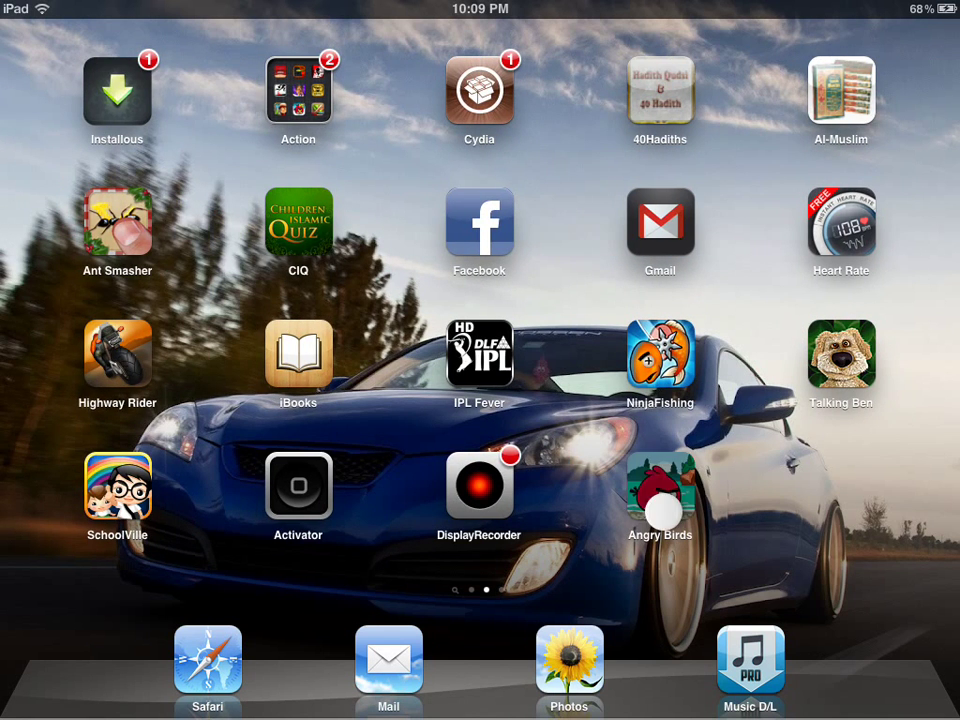
Launch the newly installed Angry Birds Seasons from its home screen icon
click(660, 488)
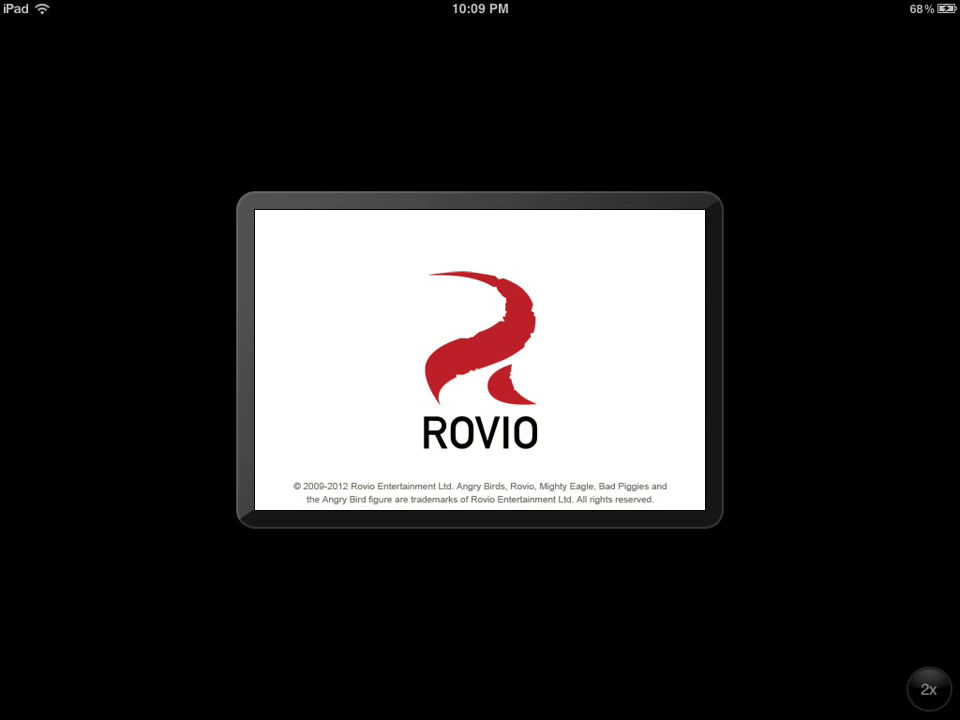